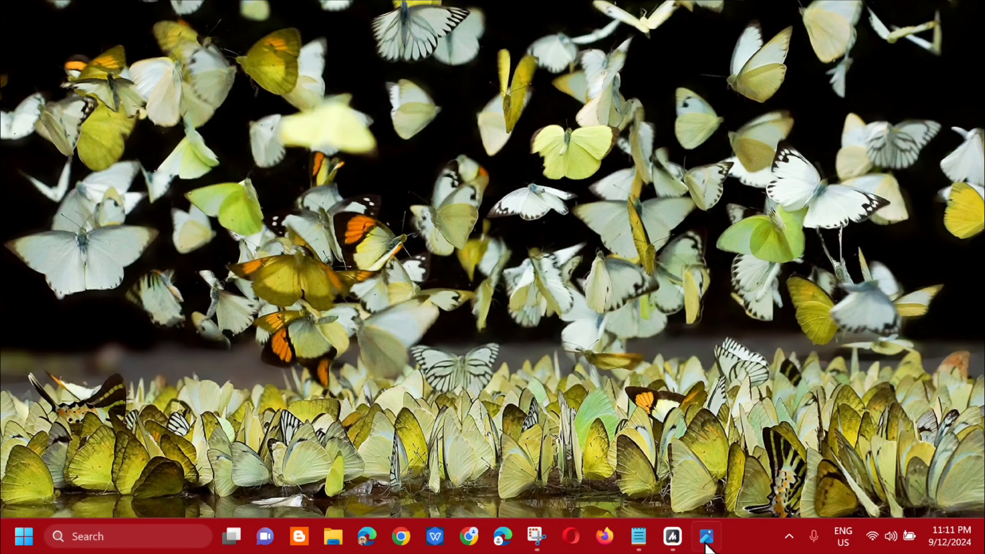
Bring up the Windows Update 'Error encountered' 0x80070643 screenshot from the taskbar photo viewer.
left_click(705, 537)
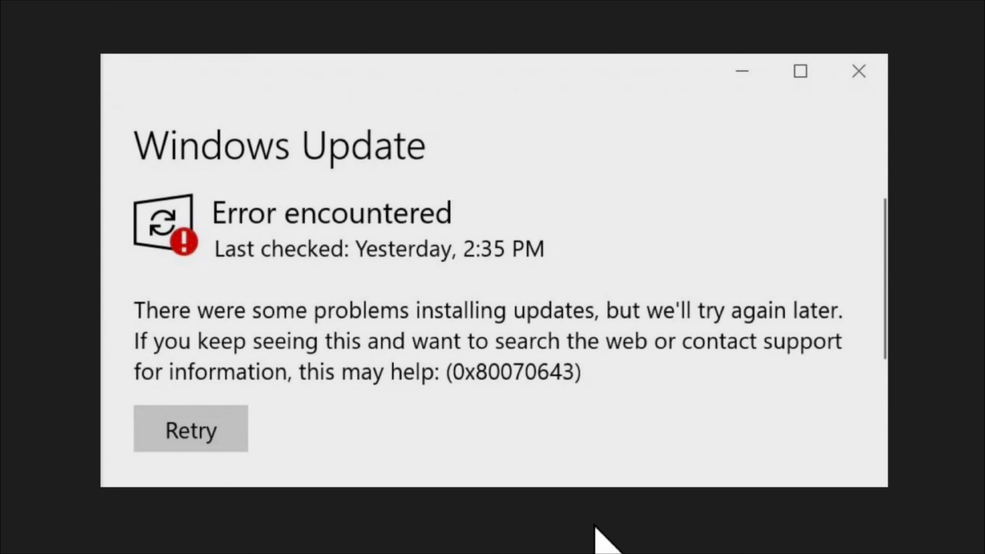
mouse_move(213, 377)
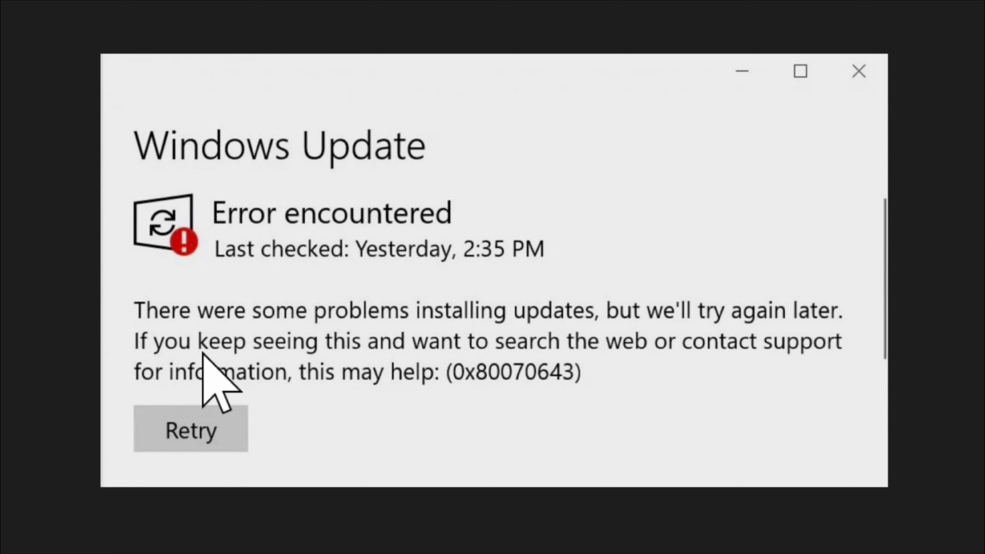
mouse_move(468, 349)
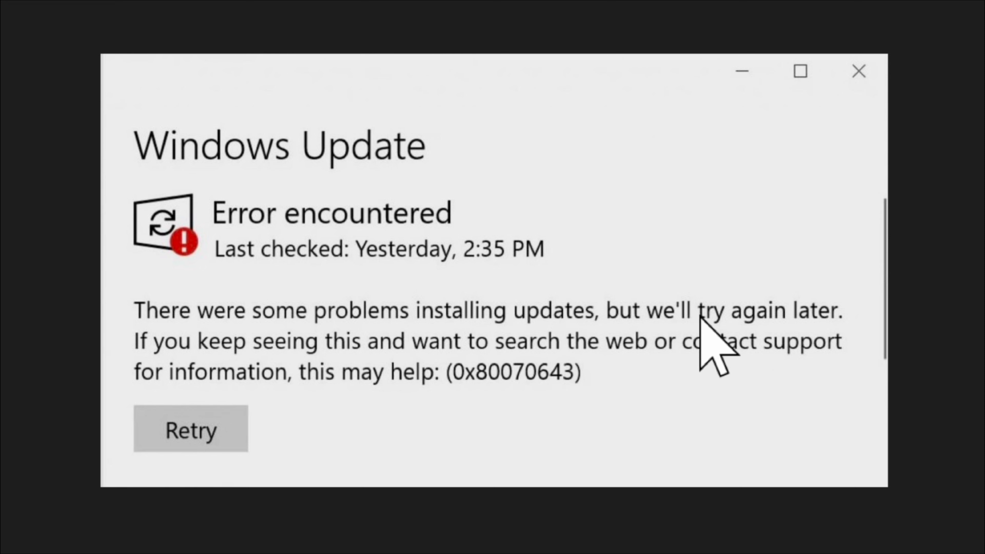
mouse_move(487, 480)
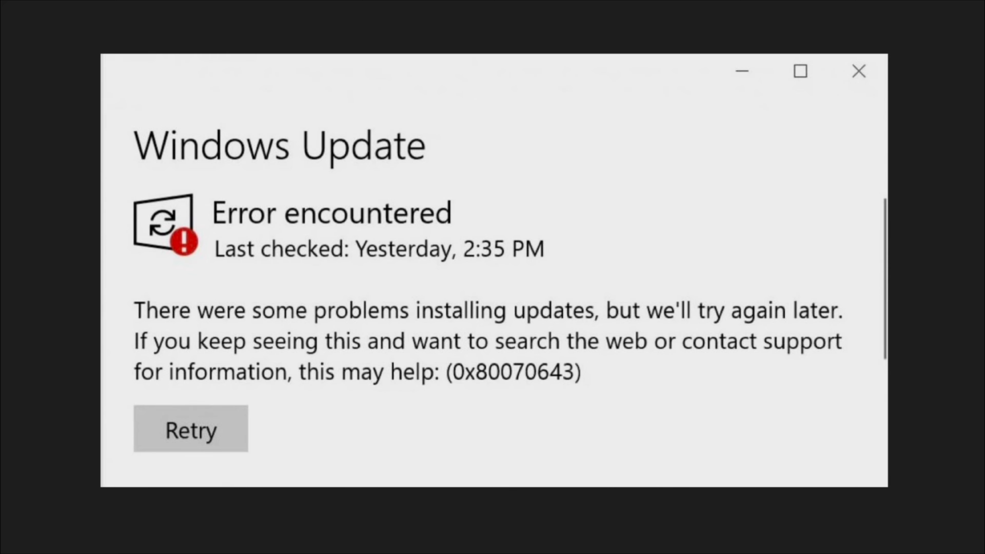
Search Start for 'troubleshoot settings' and open the System > Troubleshoot page.
left_click(858, 71)
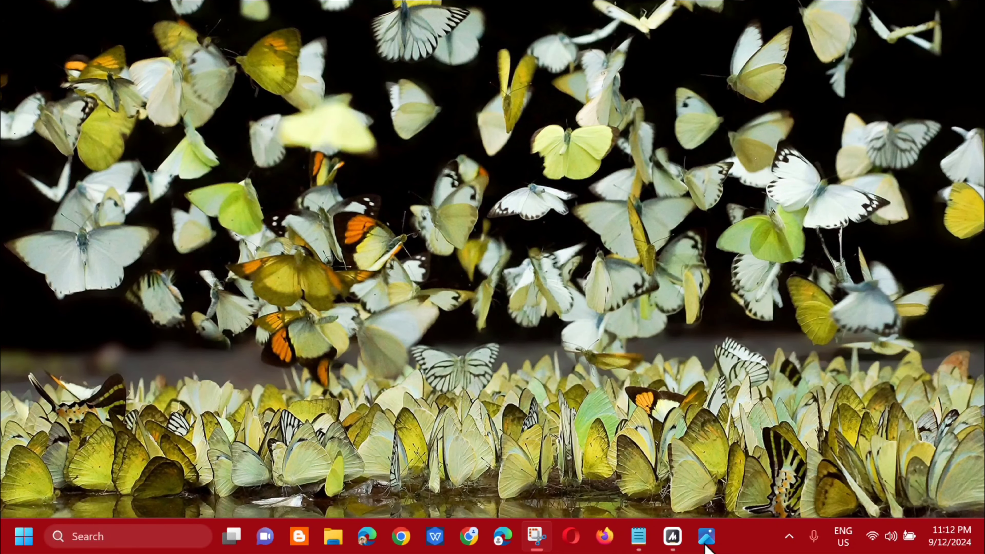
mouse_move(98, 465)
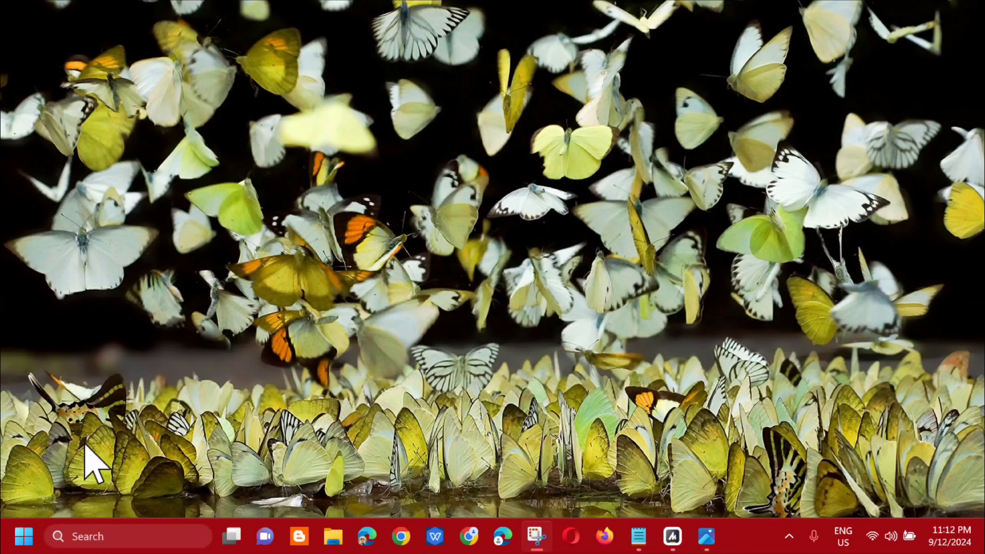
left_click(24, 537)
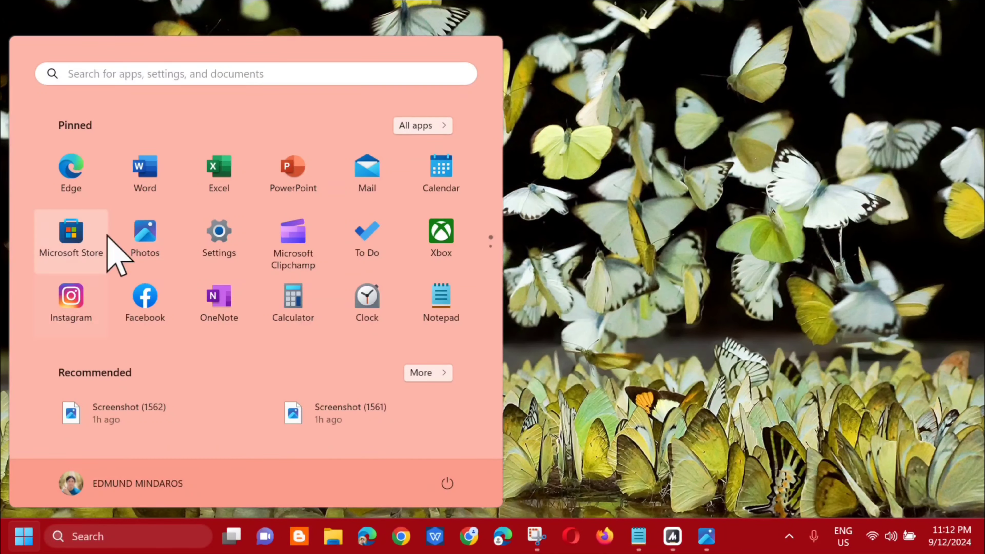
left_click(256, 73)
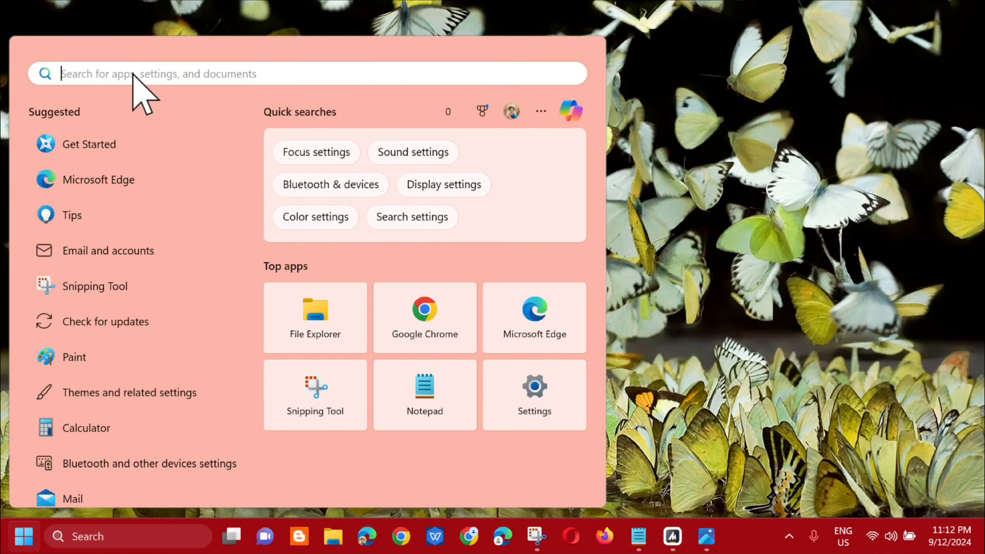
type("troubleshoot settings")
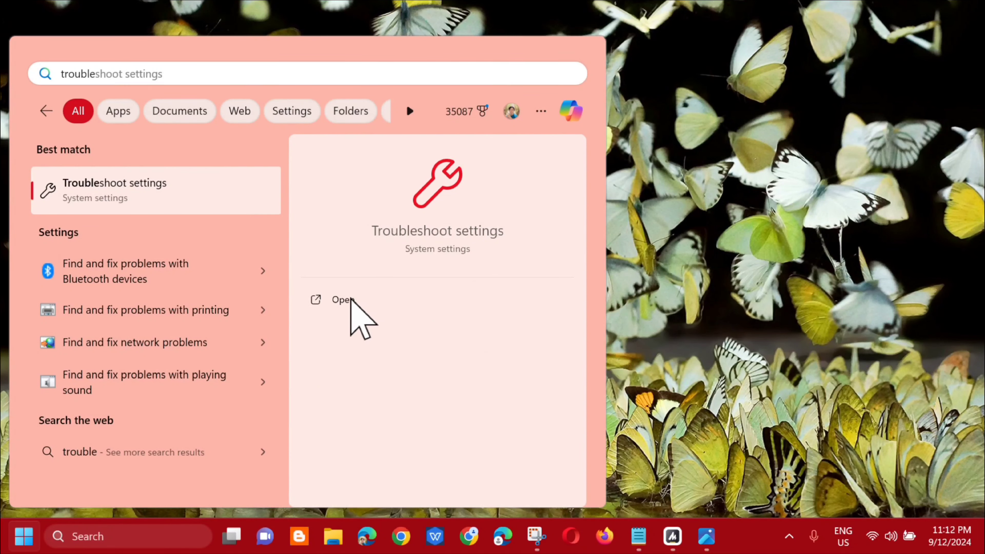
left_click(342, 299)
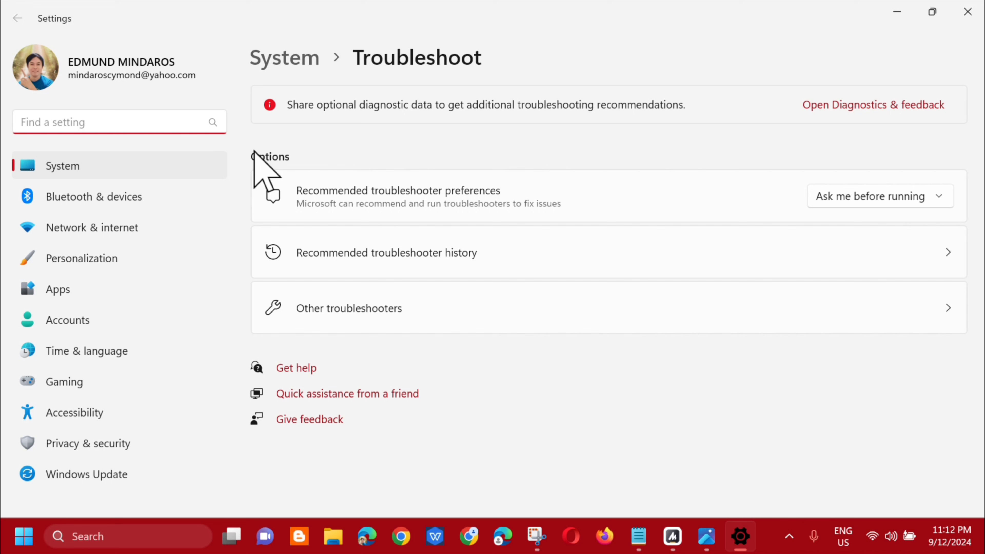
mouse_move(331, 336)
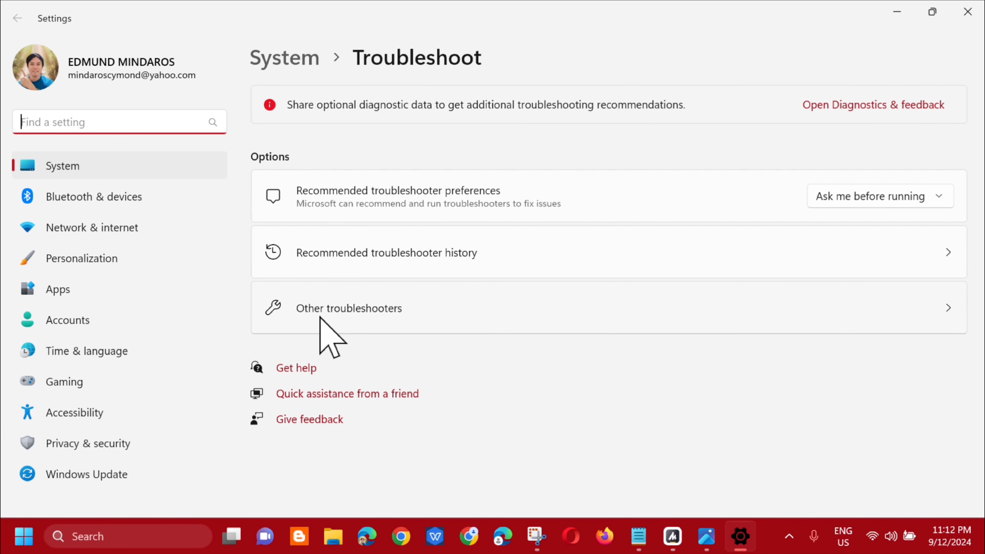
mouse_move(336, 330)
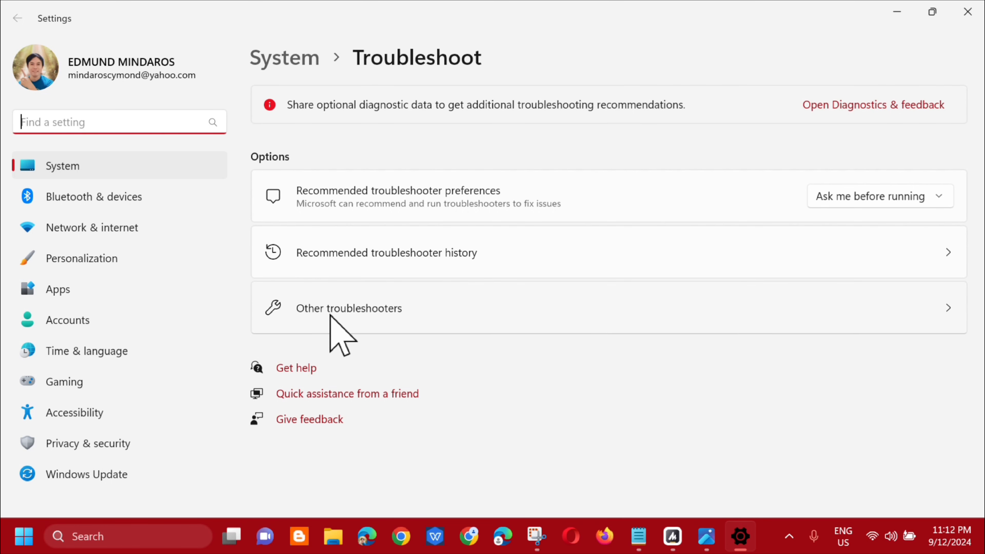
Run the Windows Update troubleshooter from the Other troubleshooters list.
left_click(349, 308)
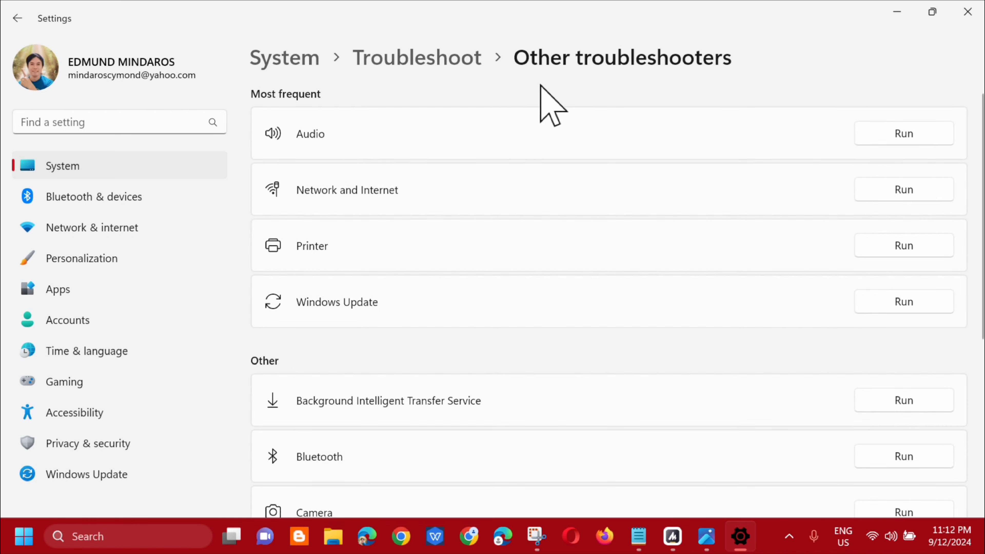
mouse_move(304, 117)
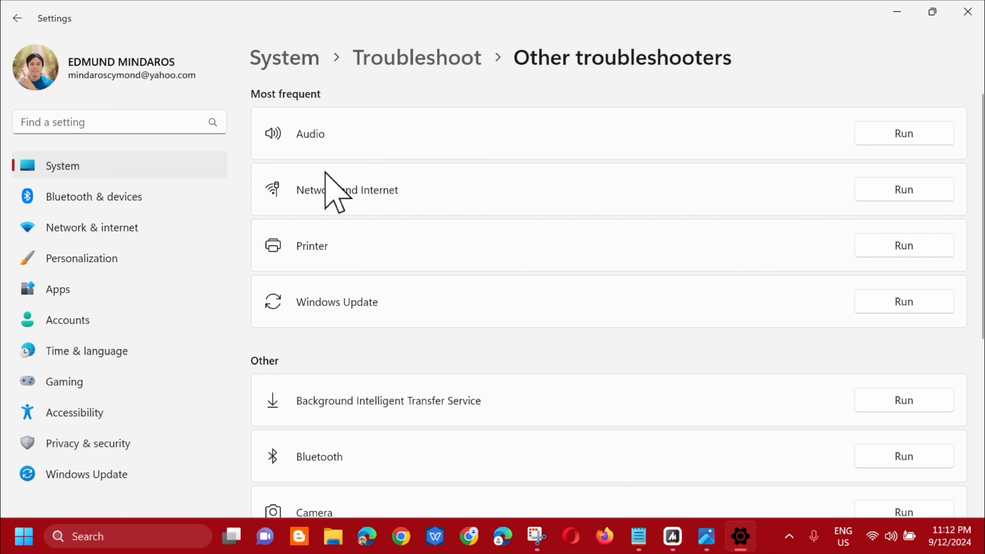
mouse_move(332, 327)
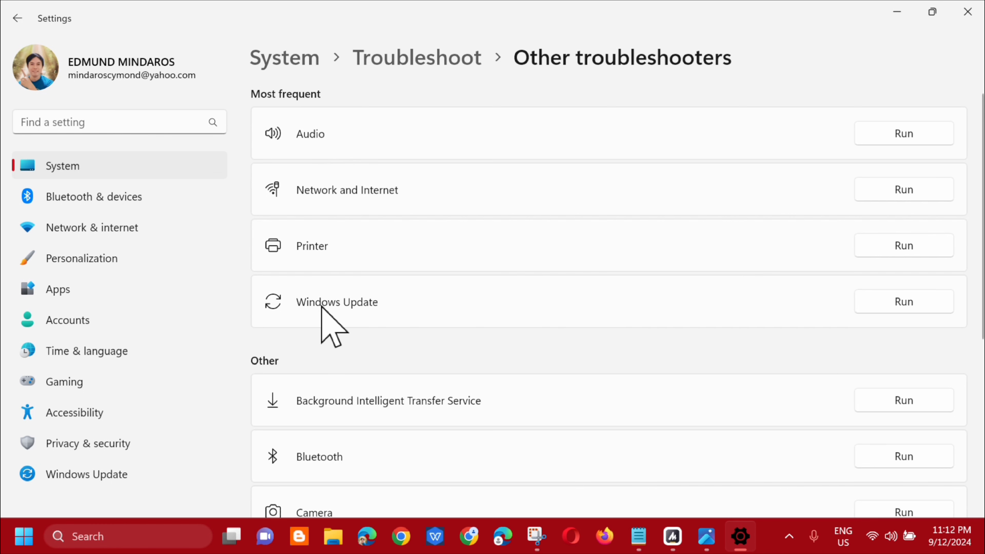
mouse_move(920, 347)
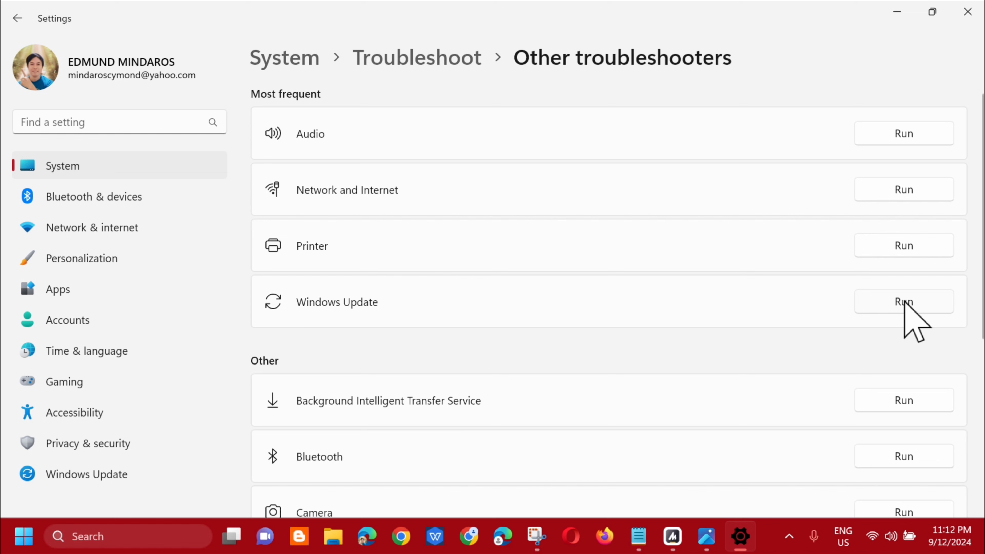
left_click(903, 302)
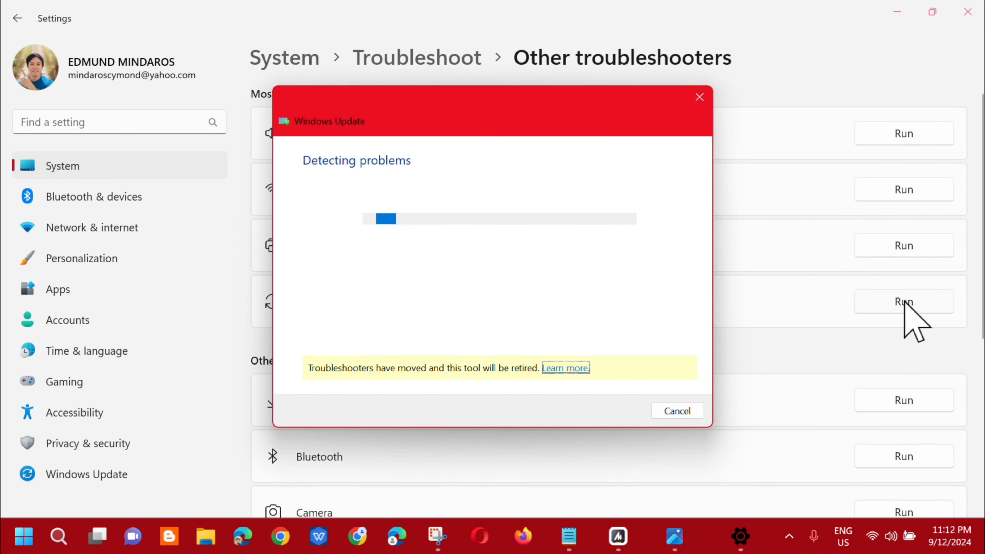
mouse_move(653, 358)
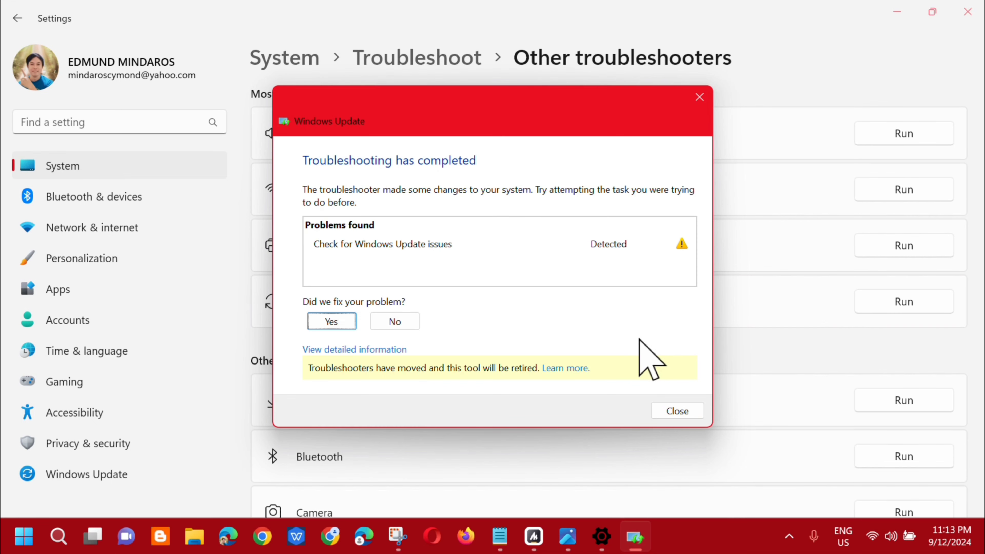
mouse_move(424, 230)
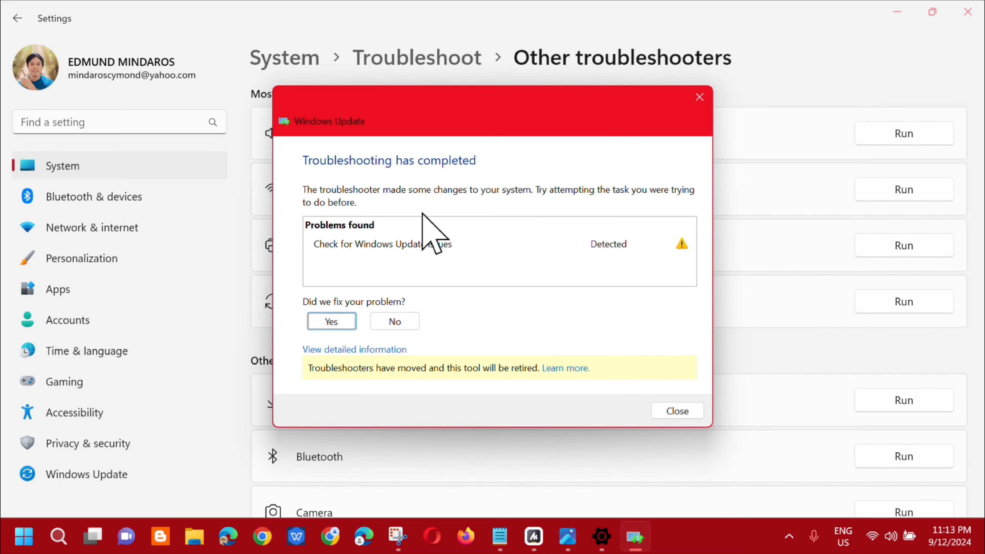
mouse_move(599, 198)
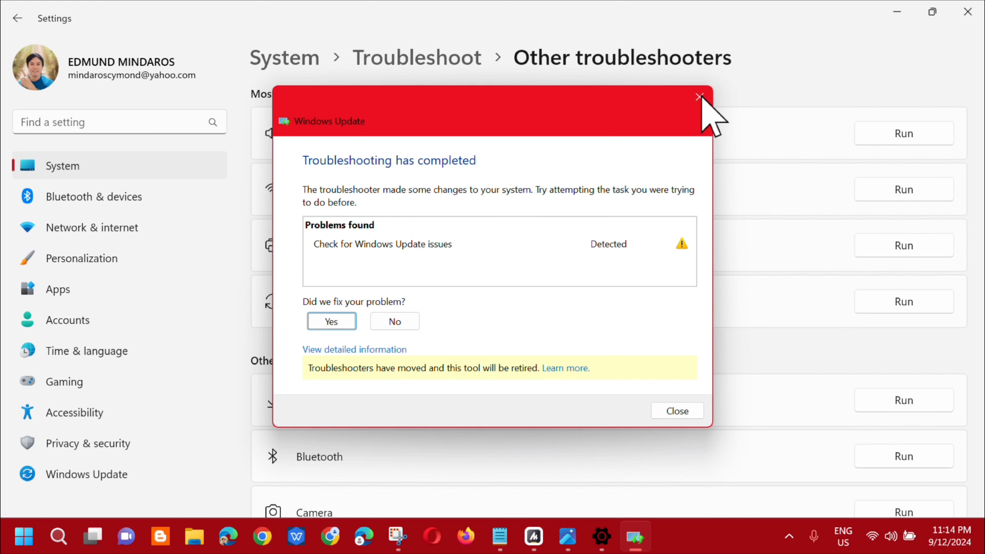
Close the completed troubleshooter results and the Settings window.
left_click(699, 97)
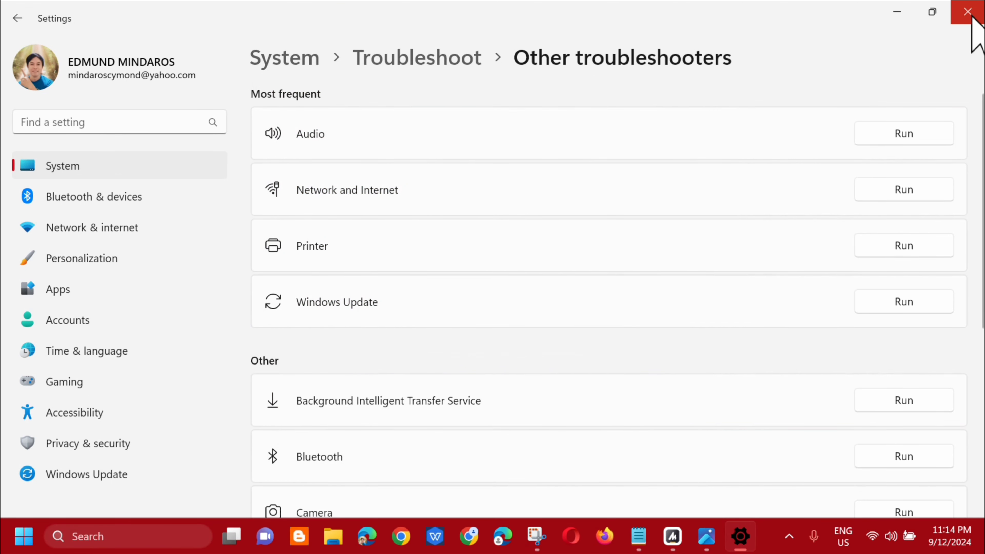
left_click(968, 12)
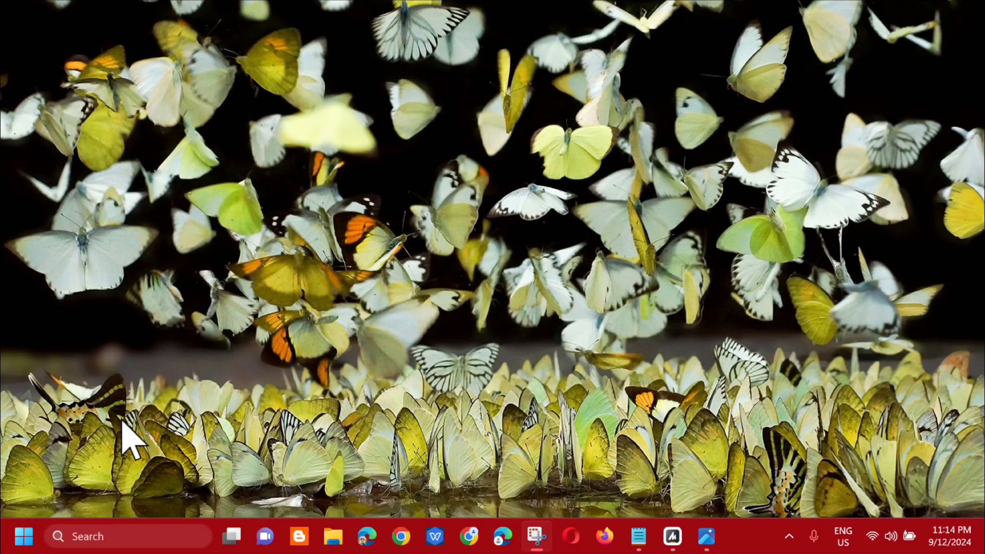
Search Start for 'cmd' and launch Command Prompt as administrator.
left_click(24, 535)
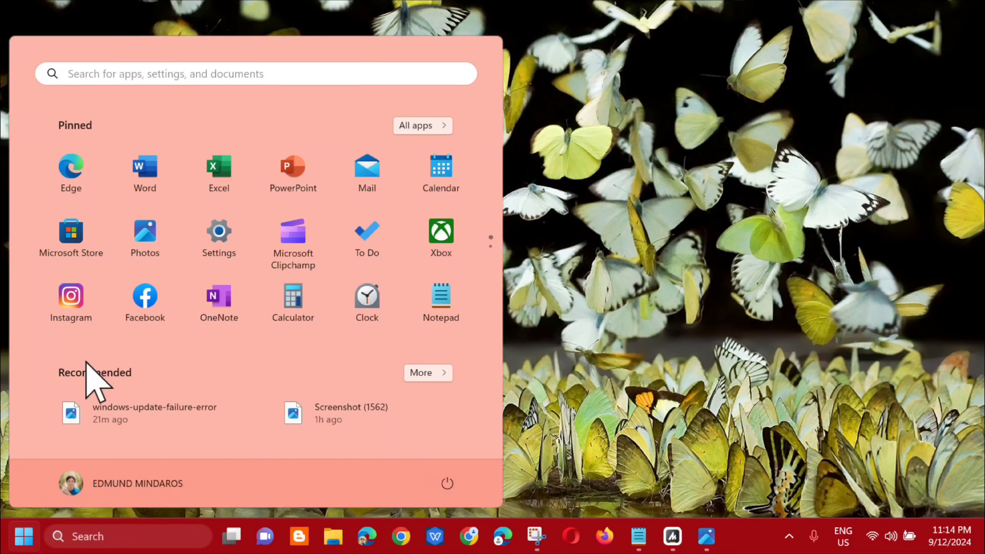
left_click(254, 73)
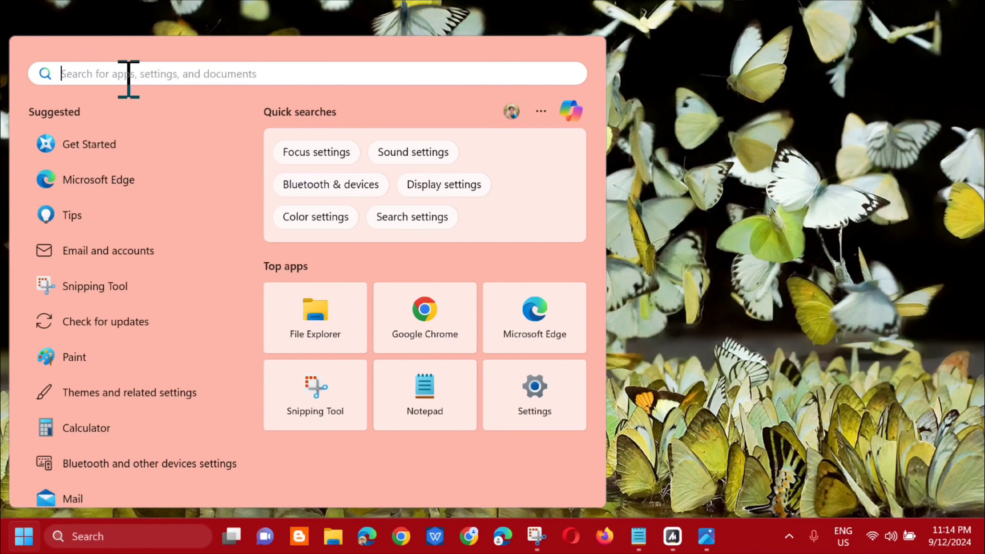
type("cmd")
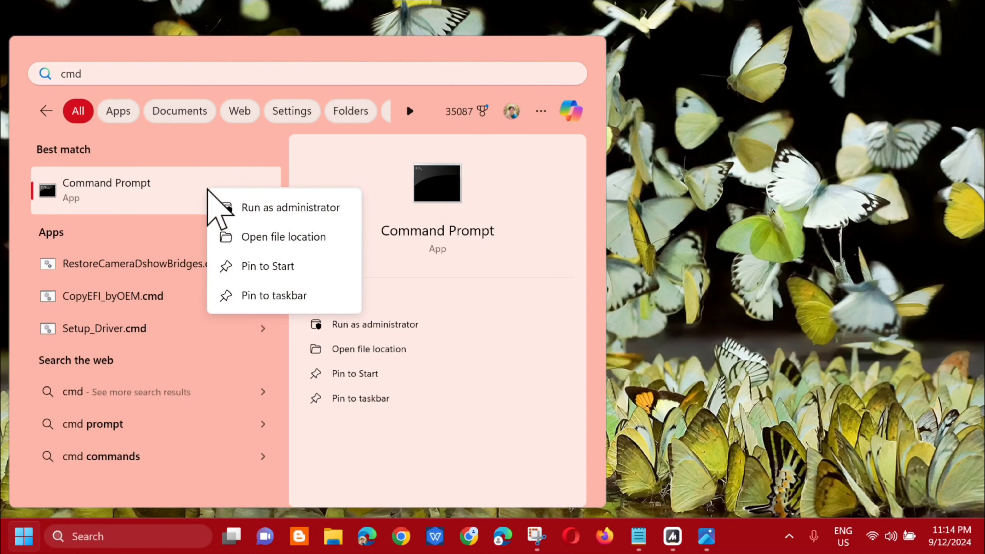
mouse_move(276, 223)
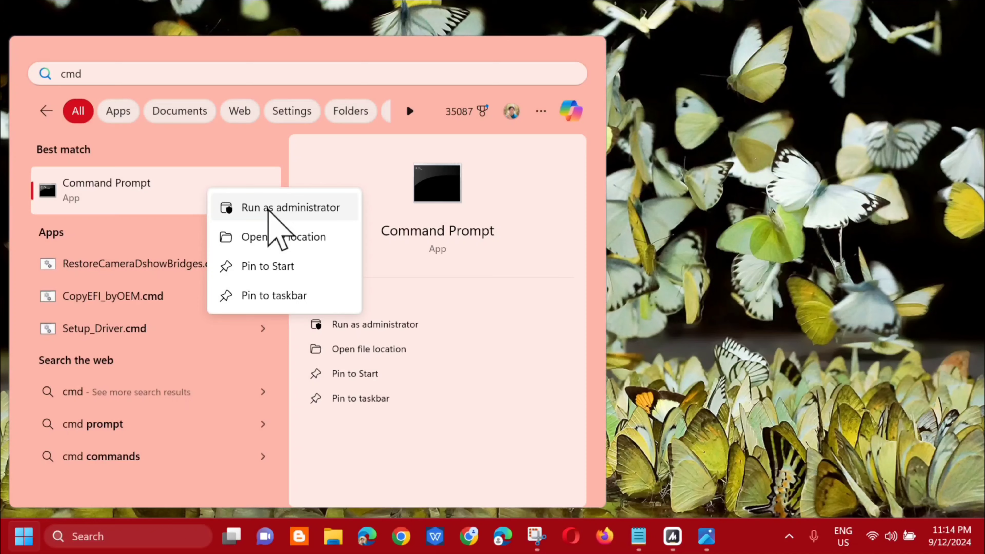
left_click(291, 207)
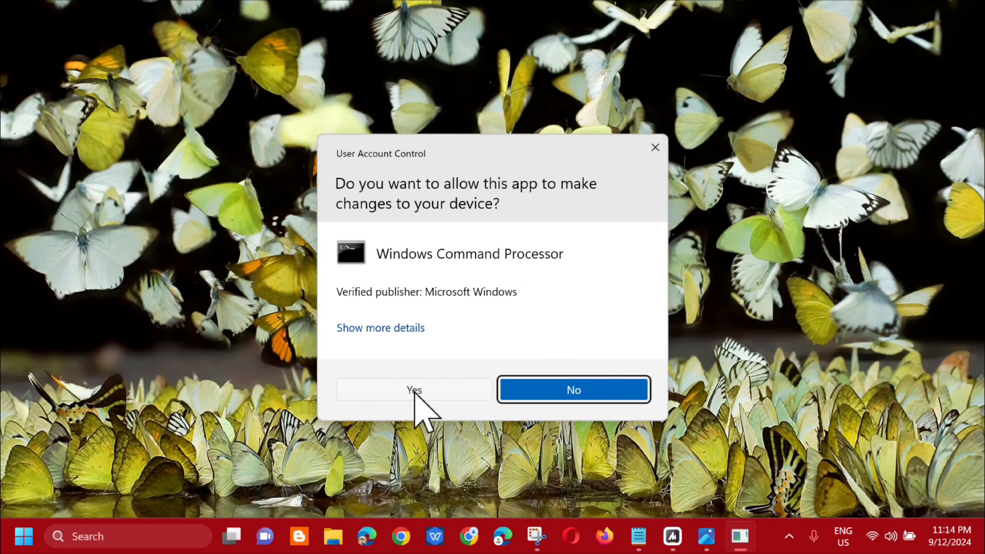
Approve the UAC prompt to open an elevated Command Prompt at System32.
left_click(414, 389)
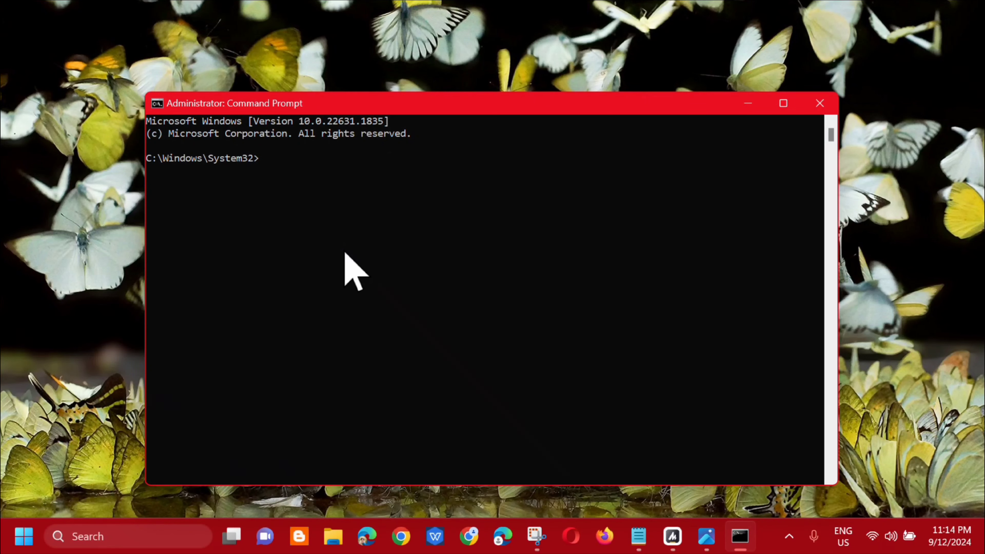
mouse_move(636, 464)
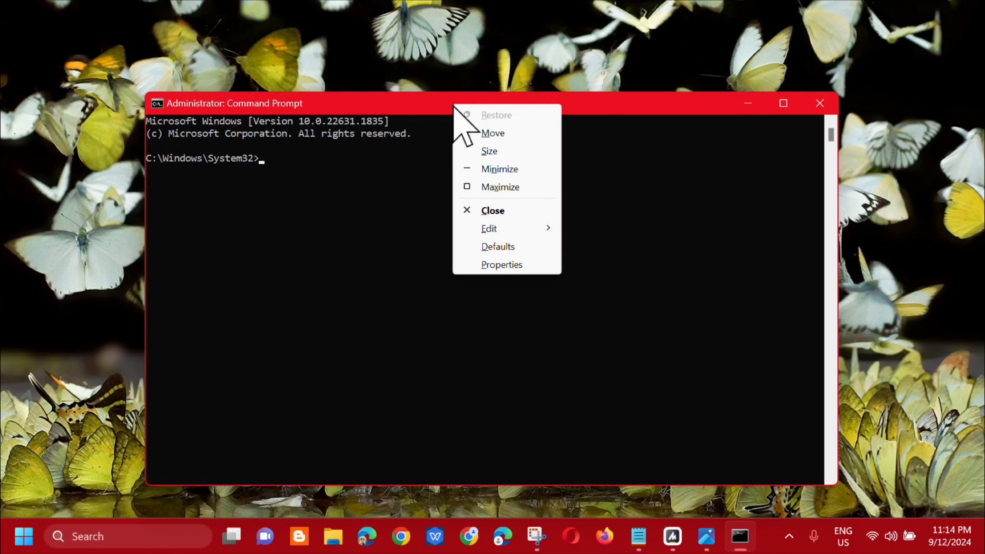
mouse_move(489, 228)
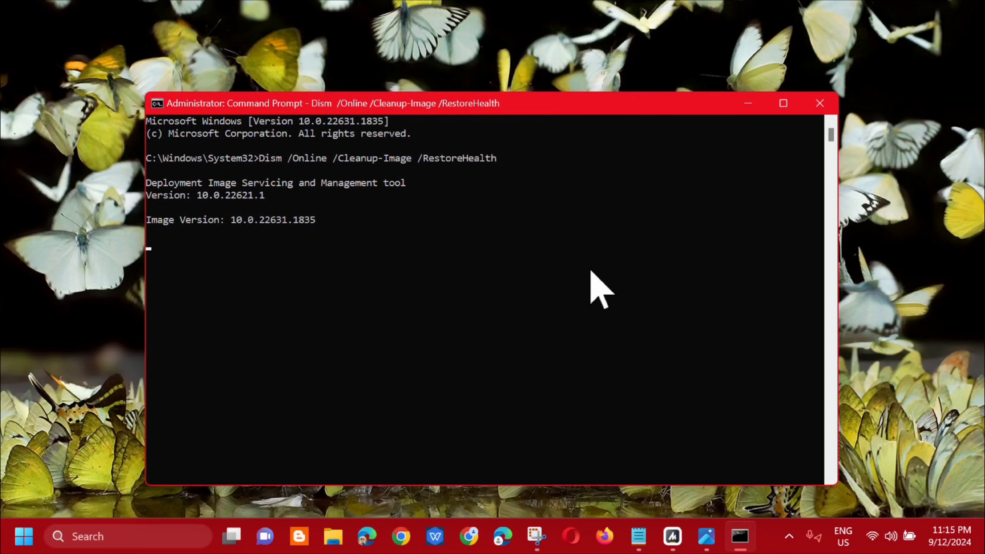
mouse_move(330, 255)
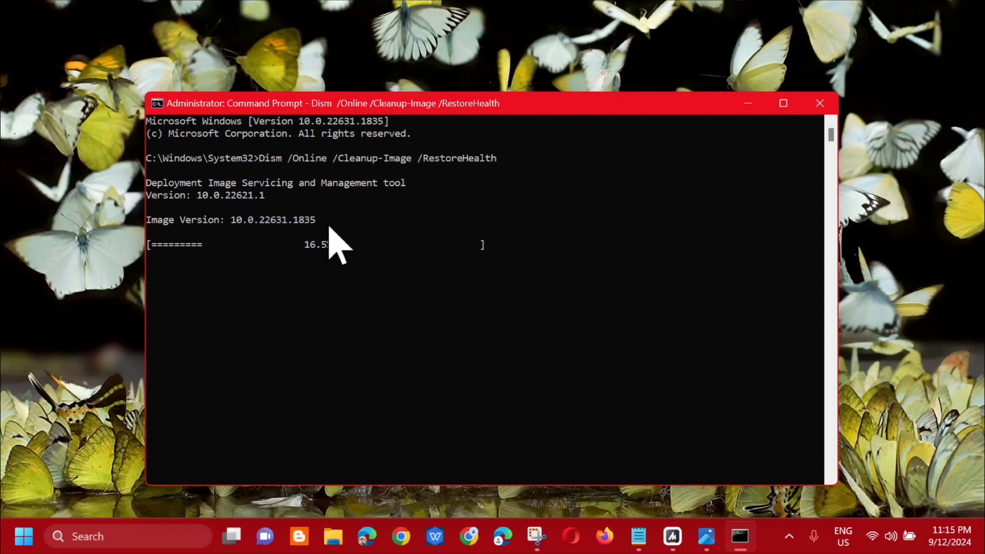
mouse_move(453, 415)
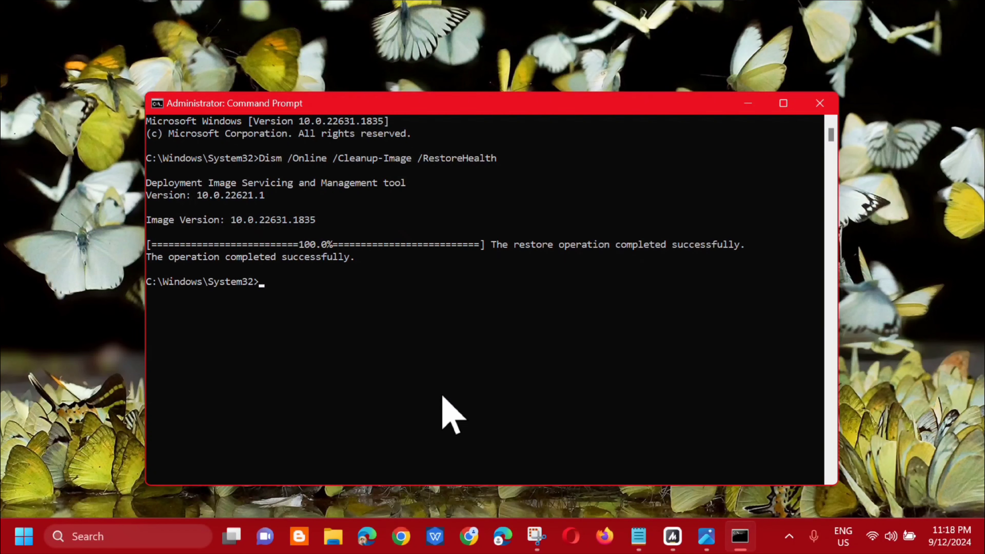
mouse_move(393, 380)
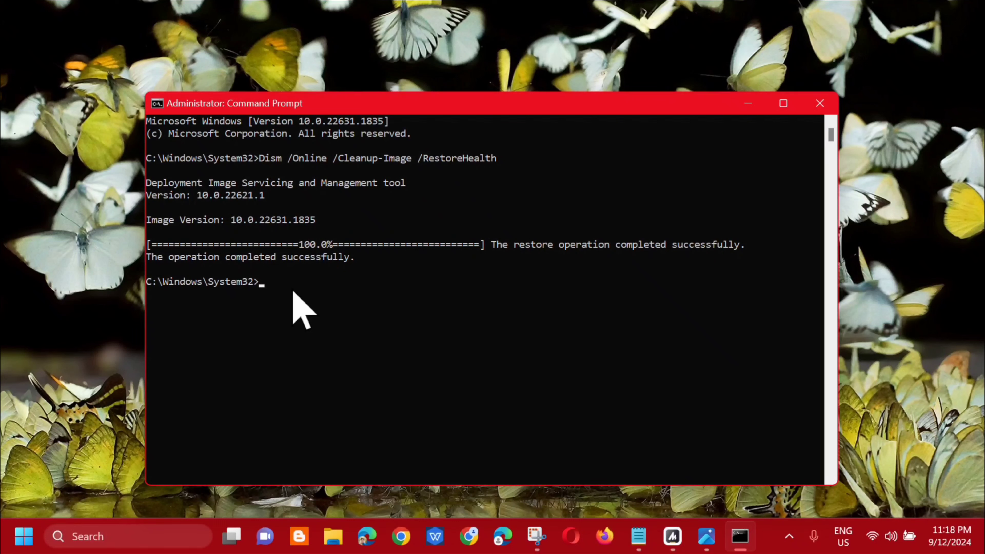
Run sfc /scannow and let the system file verification finish with no violations.
type("sfc")
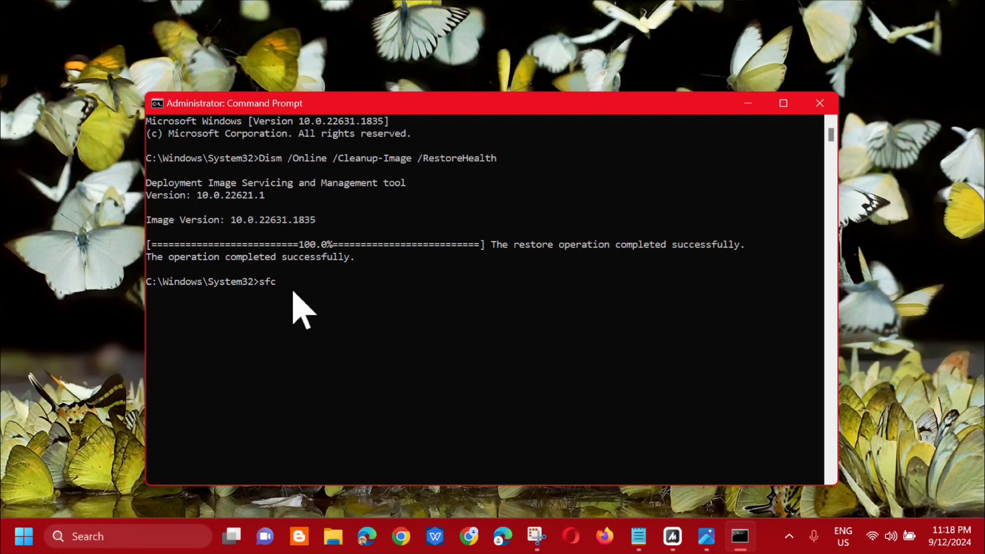
type("/scanno")
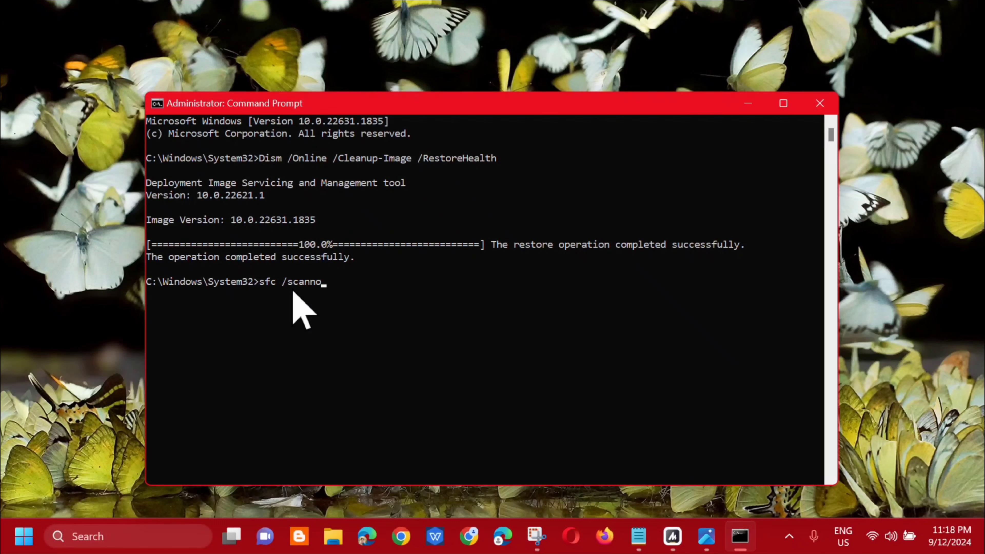
type("w")
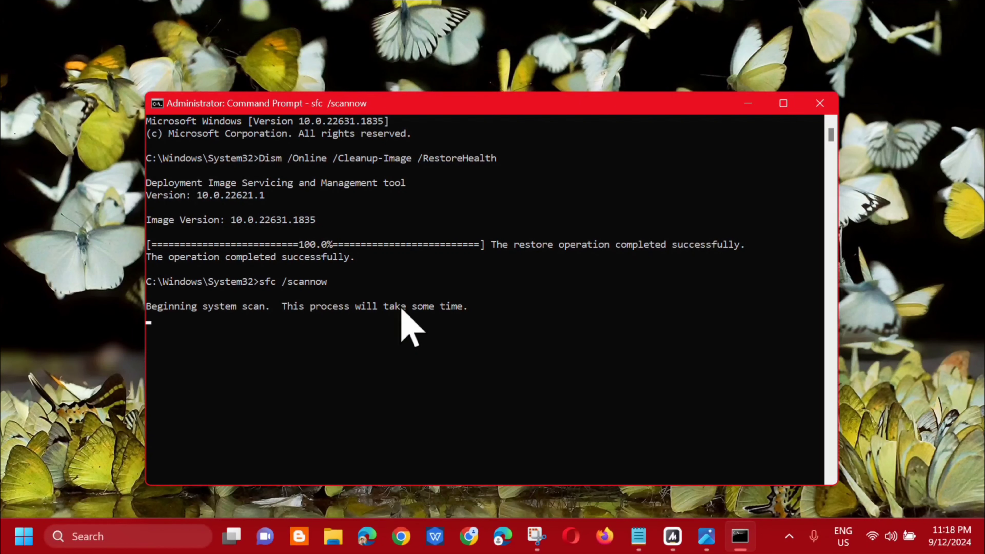
mouse_move(418, 365)
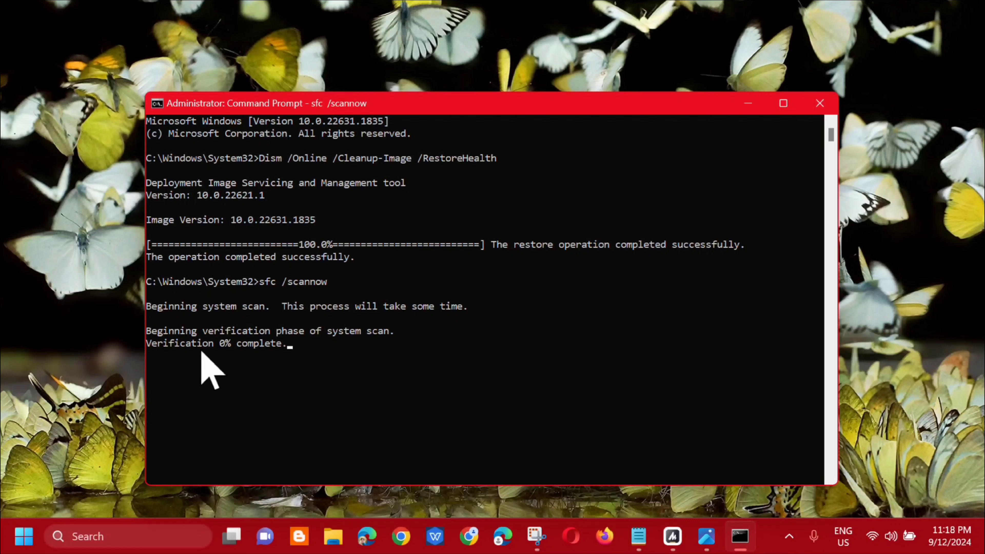
mouse_move(339, 364)
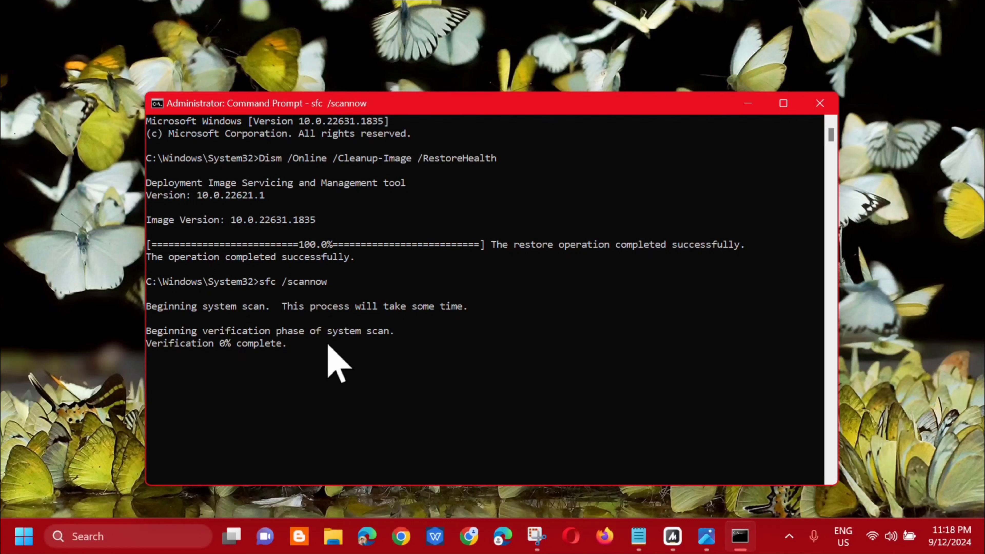
mouse_move(259, 415)
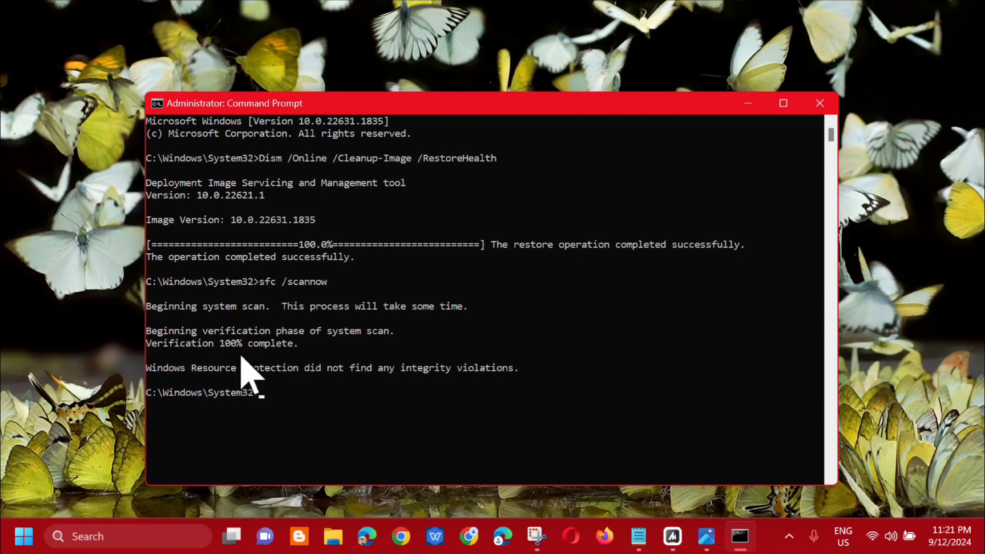
mouse_move(747, 207)
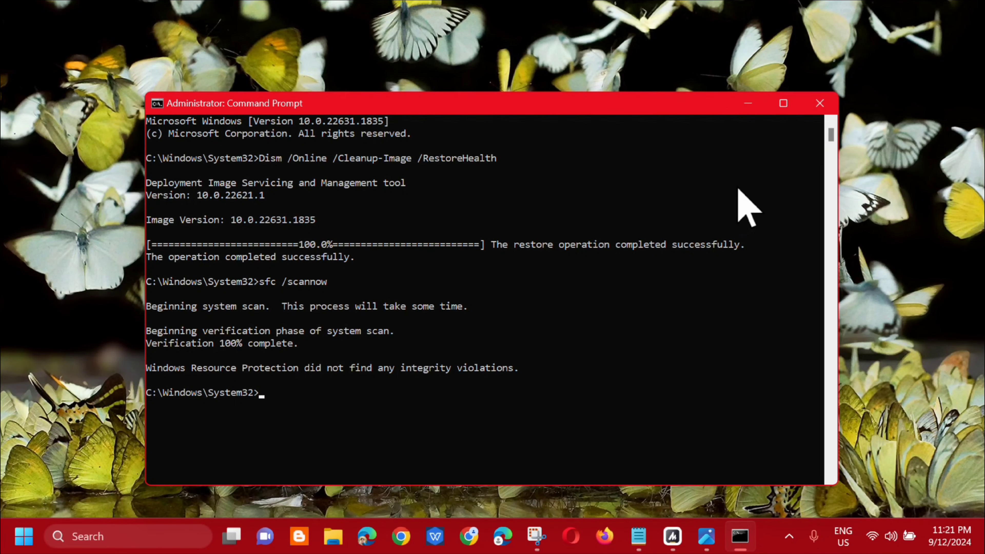
Close Command Prompt and bring up the Start menu power options for Restart.
left_click(819, 103)
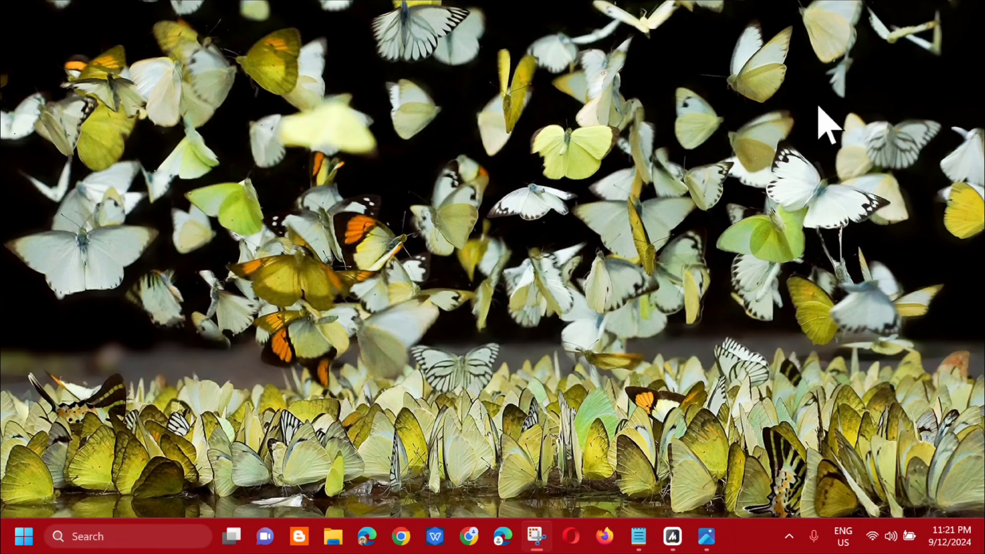
left_click(24, 536)
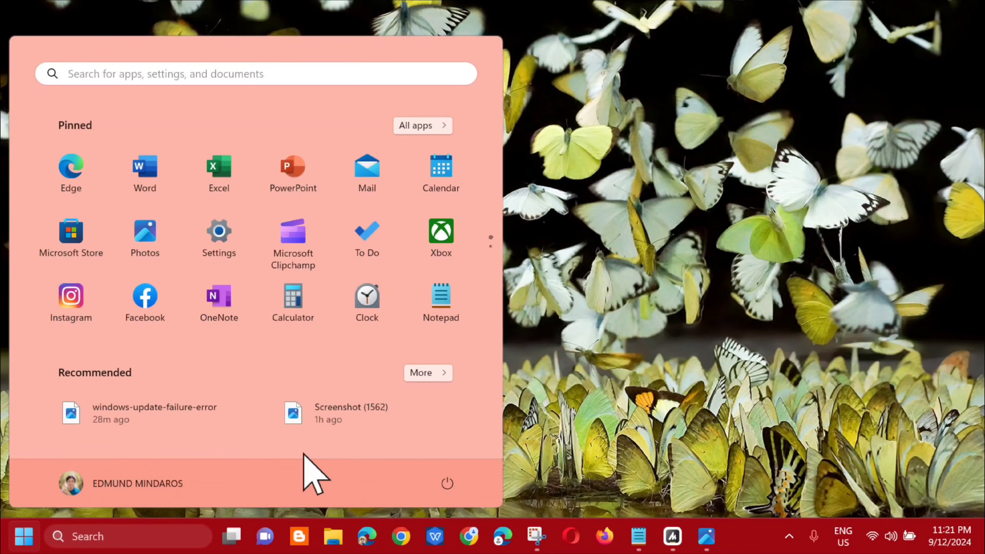
left_click(447, 484)
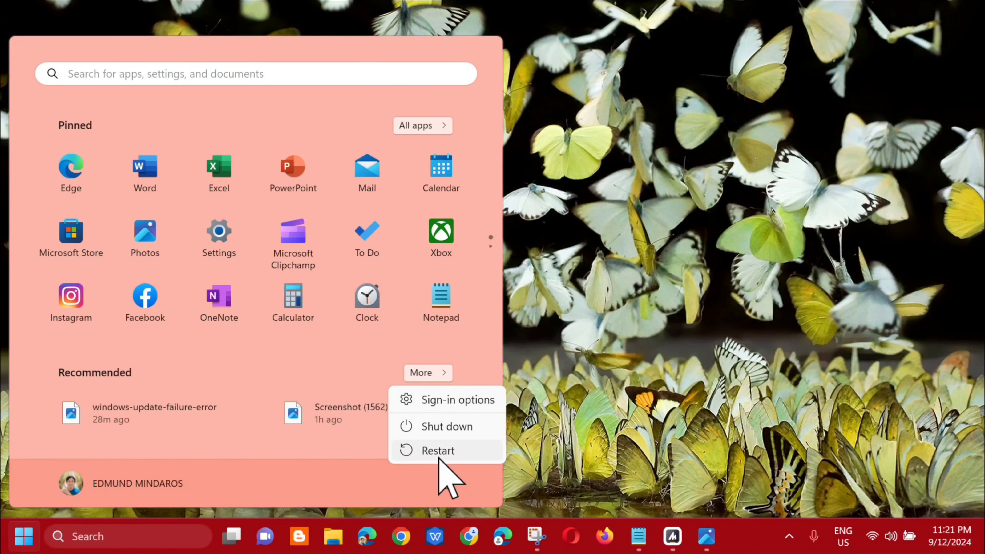